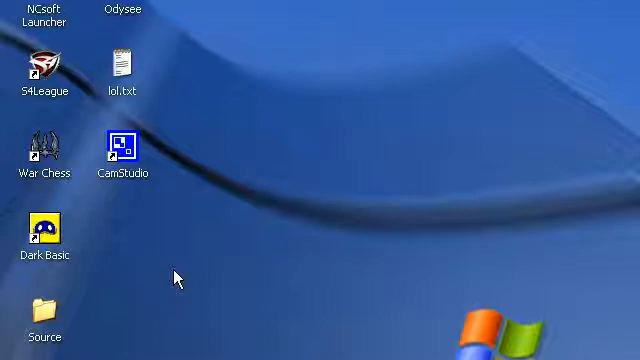
Download the Brandons HTML-Ide ZIP from the Files page and open it with WinRAR
{"action": "scroll", "scroll_direction": "down", "scroll_amount": 3}
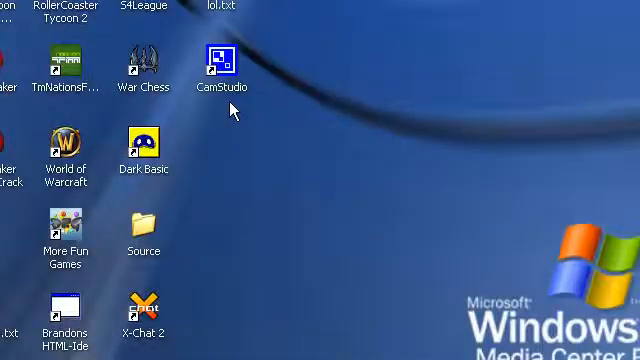
{"action": "mouse_move", "coordinate": [320, 264]}
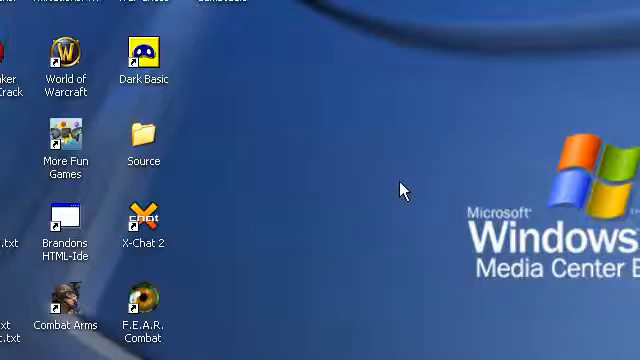
{"action": "mouse_move", "coordinate": [312, 124]}
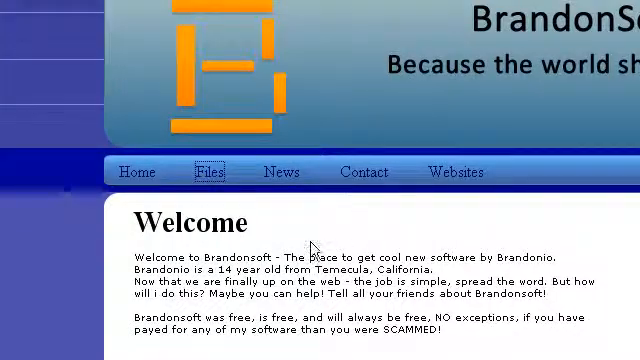
{"action": "left_click", "coordinate": [208, 172]}
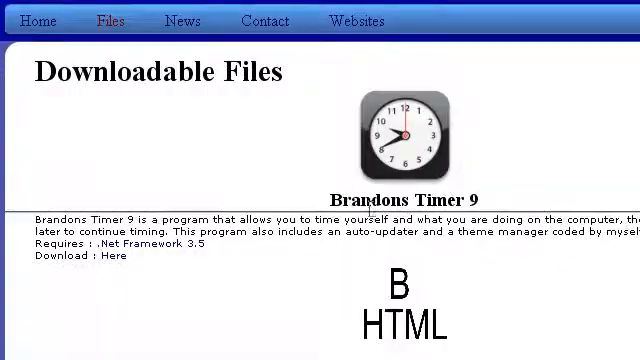
{"action": "scroll", "scroll_direction": "down", "scroll_amount": 3}
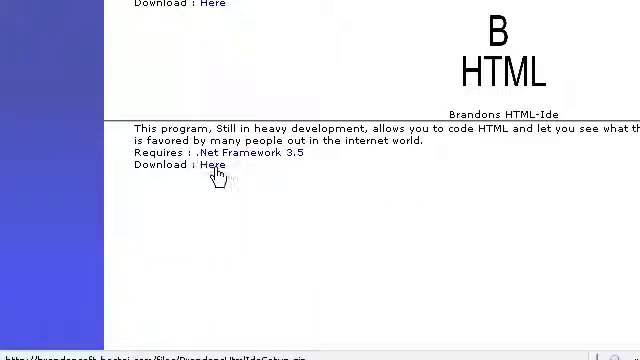
{"action": "left_click", "coordinate": [210, 168]}
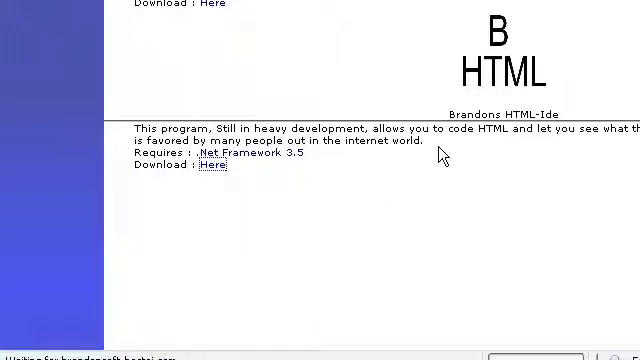
{"action": "left_click", "coordinate": [208, 168]}
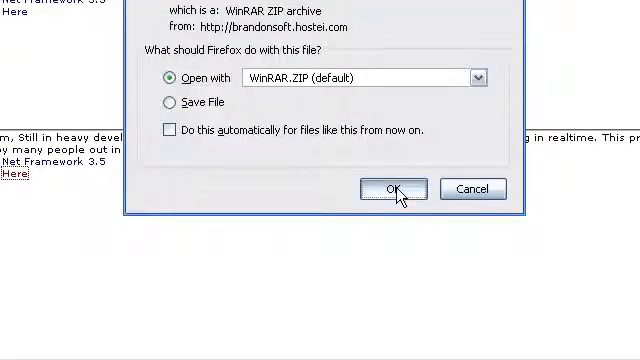
{"action": "left_click", "coordinate": [392, 188]}
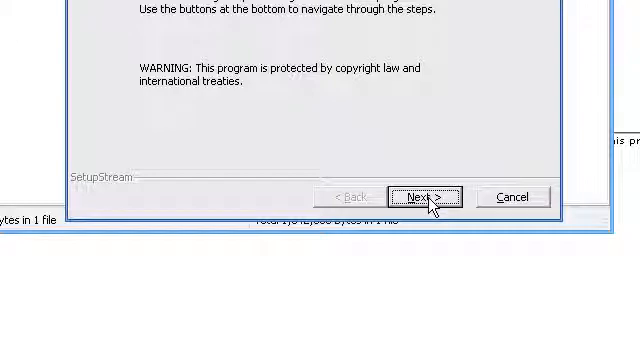
Run the SetupStream wizard with the default folder, answer the file-replace prompt and finish
{"action": "left_click", "coordinate": [428, 196]}
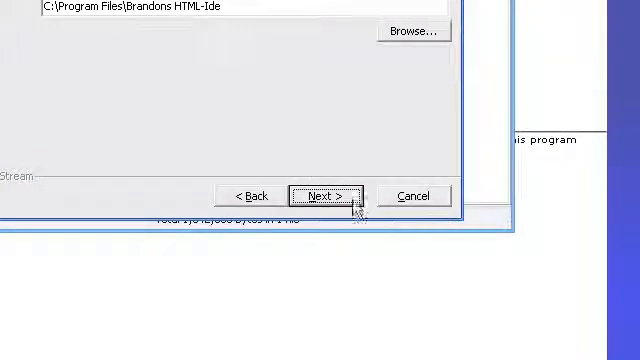
{"action": "left_click", "coordinate": [324, 196]}
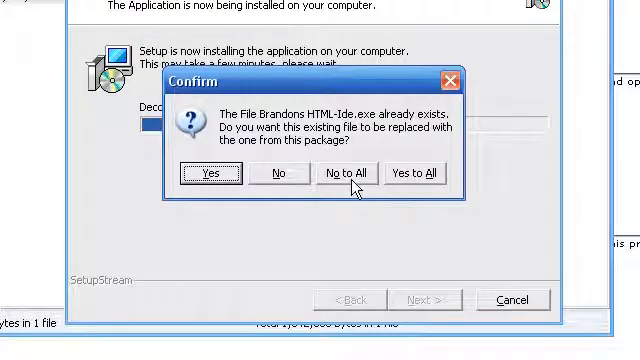
{"action": "mouse_move", "coordinate": [388, 154]}
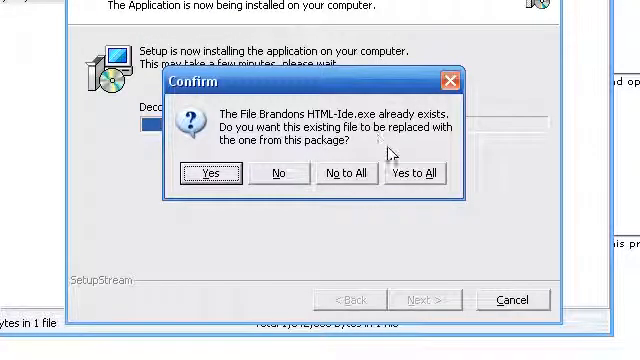
{"action": "left_click", "coordinate": [416, 172]}
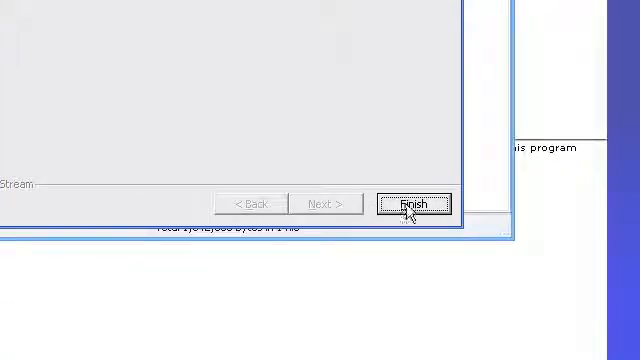
{"action": "left_click", "coordinate": [416, 204]}
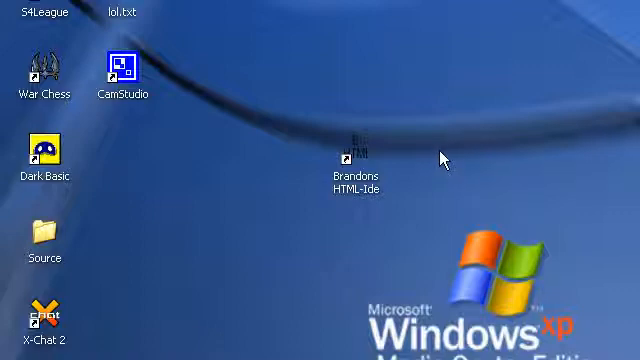
{"action": "mouse_move", "coordinate": [408, 168]}
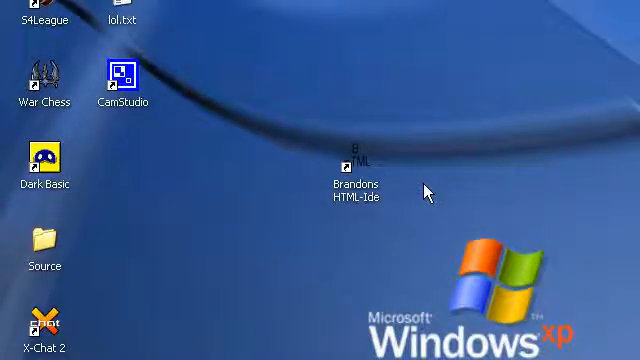
{"action": "mouse_move", "coordinate": [346, 160]}
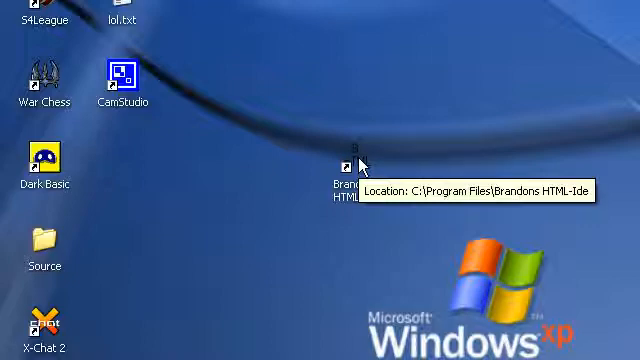
{"action": "mouse_move", "coordinate": [406, 178]}
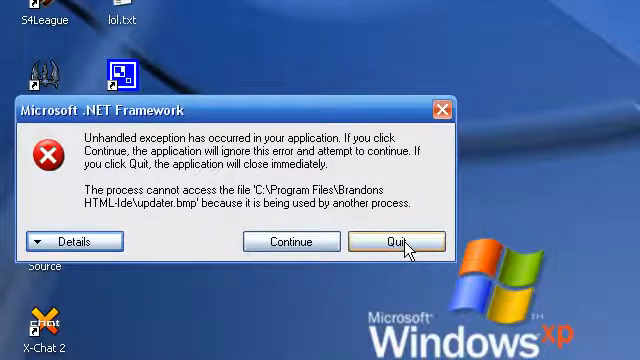
Quit the .NET updater.bmp error and accept the prompt so Brandons HTML-Ide runs
{"action": "left_click", "coordinate": [390, 240]}
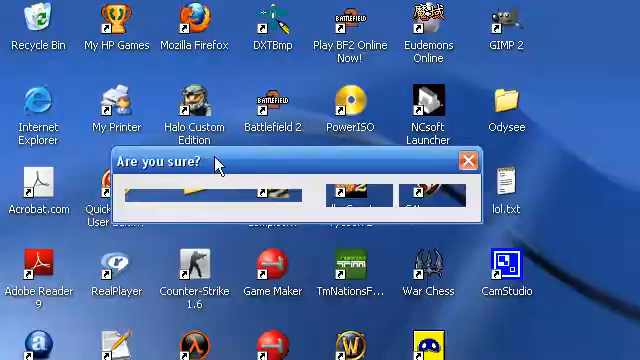
{"action": "mouse_move", "coordinate": [470, 164]}
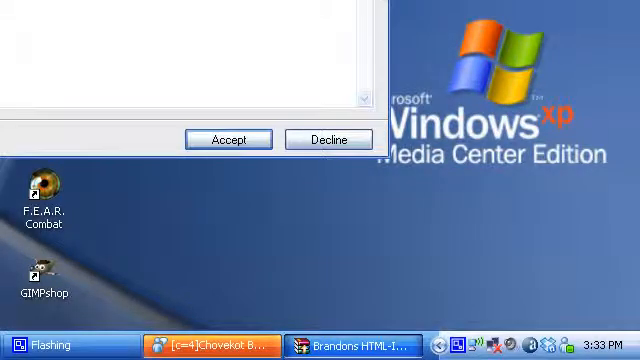
{"action": "left_click", "coordinate": [228, 138]}
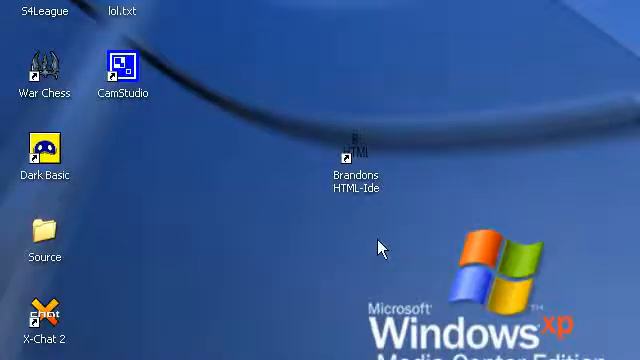
{"action": "mouse_move", "coordinate": [336, 248]}
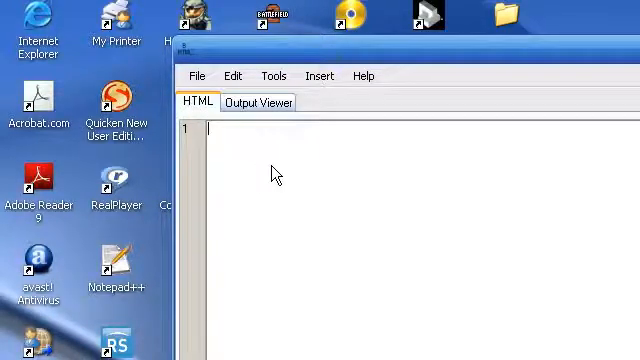
Write the <html> and <head> tags with a <title> reading Tutorial
{"action": "type", "text": "<html>"}
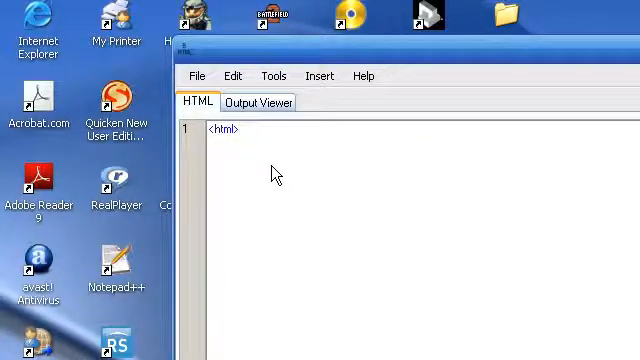
{"action": "key", "text": "Return"}
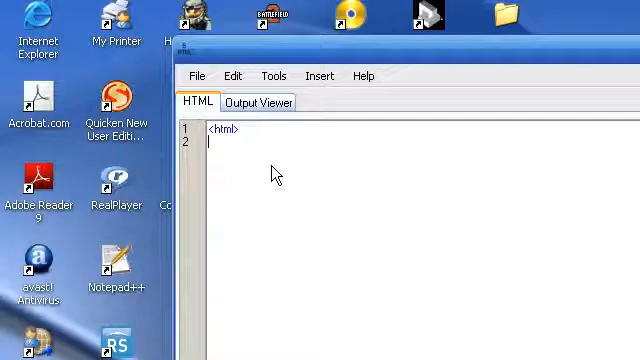
{"action": "type", "text": "<"}
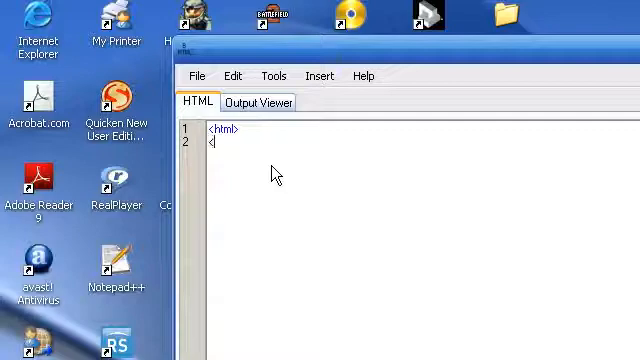
{"action": "type", "text": "head>"}
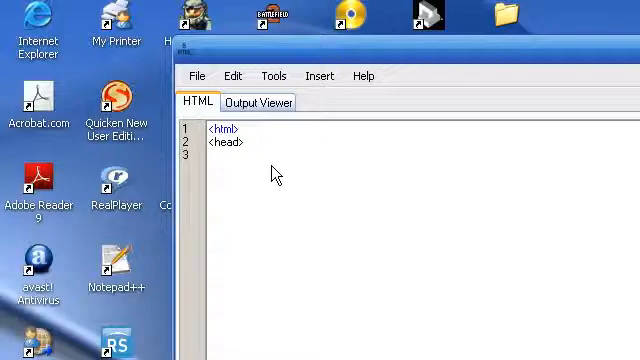
{"action": "type", "text": "<title>"}
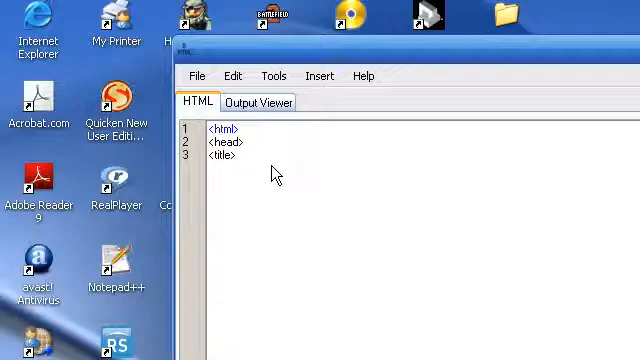
{"action": "type", "text": "Tutorial"}
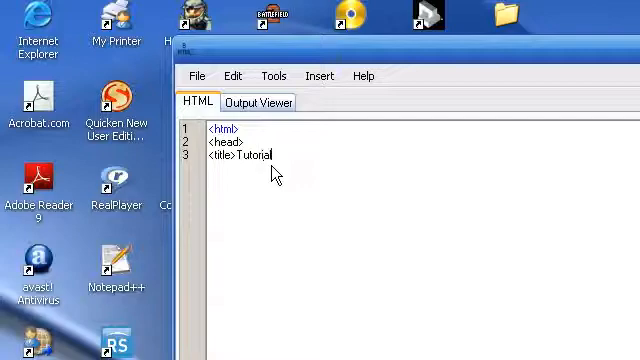
{"action": "type", "text": "</title>"}
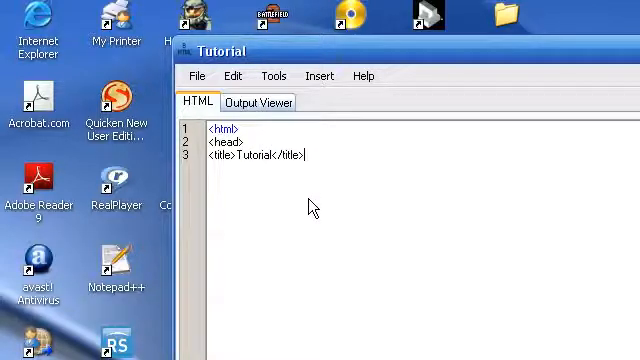
{"action": "mouse_move", "coordinate": [330, 200]}
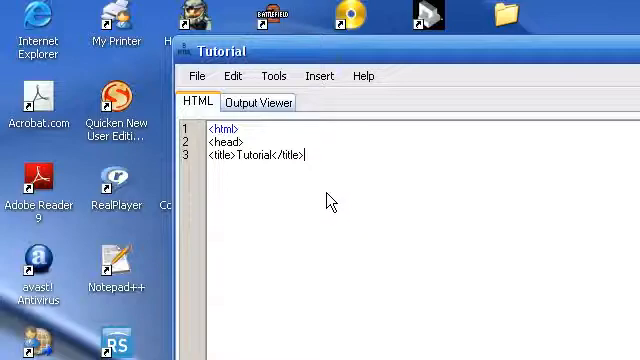
{"action": "mouse_move", "coordinate": [360, 200]}
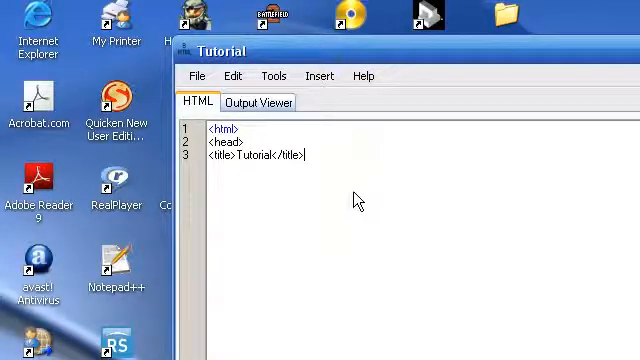
Close the head section and add the opening <body> tag
{"action": "type", "text": "</hea"}
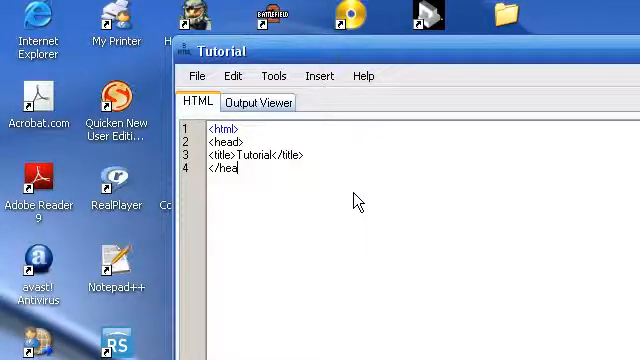
{"action": "type", "text": "d>"}
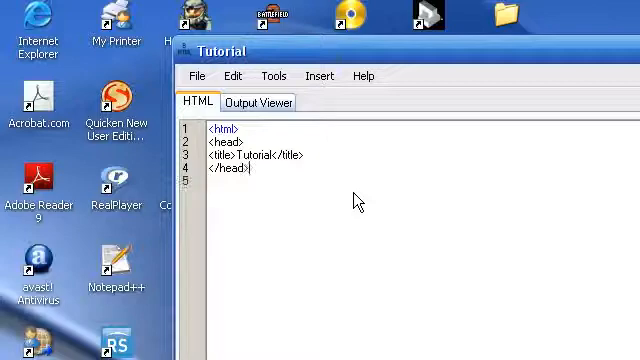
{"action": "type", "text": "<b"}
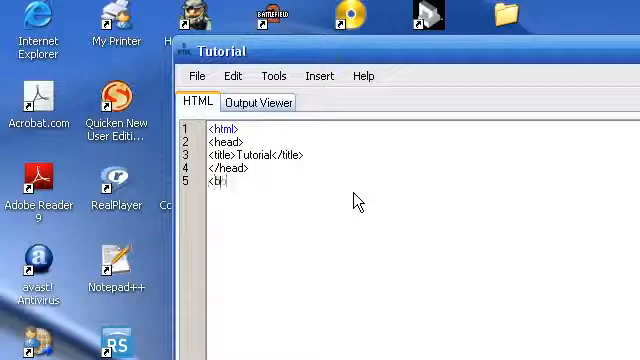
{"action": "type", "text": "body>"}
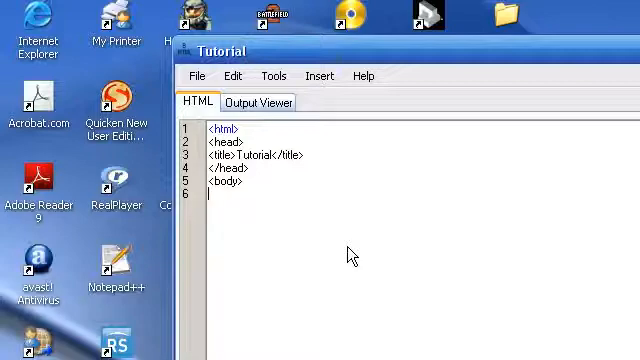
Write a centered h1 reading 'This is a tutorial!' followed by a line break
{"action": "type", "text": "<a"}
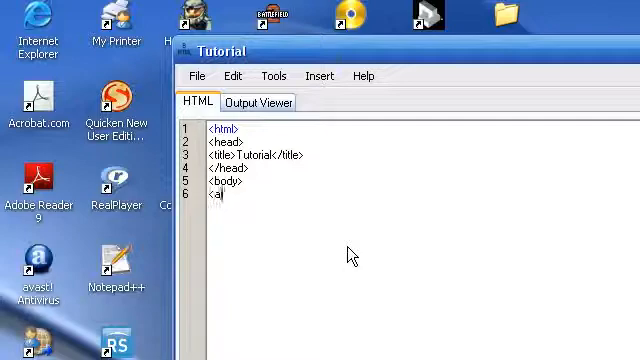
{"action": "type", "text": "lign=center"}
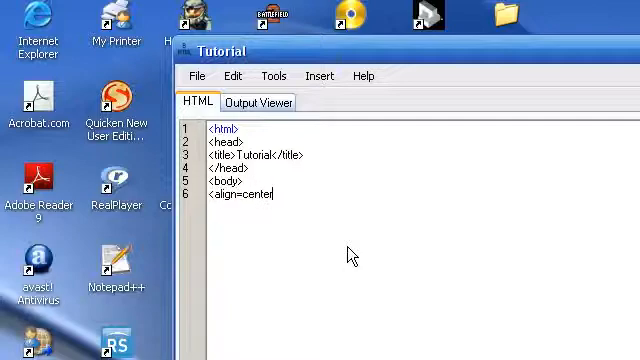
{"action": "type", "text": "<h1>"}
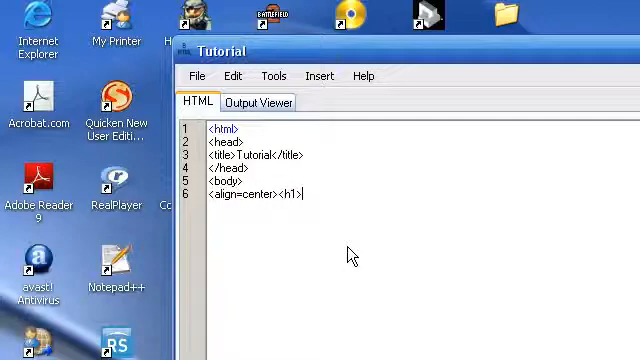
{"action": "type", "text": "This"}
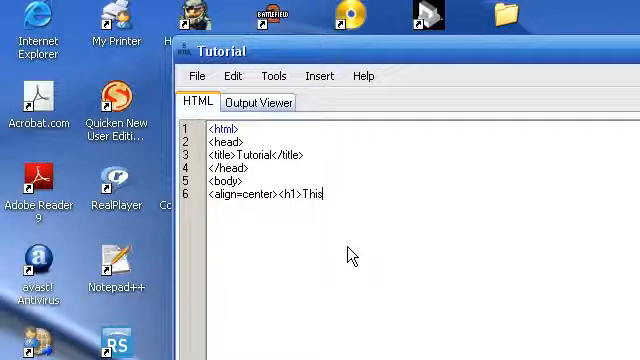
{"action": "type", "text": "is a tutorial!"}
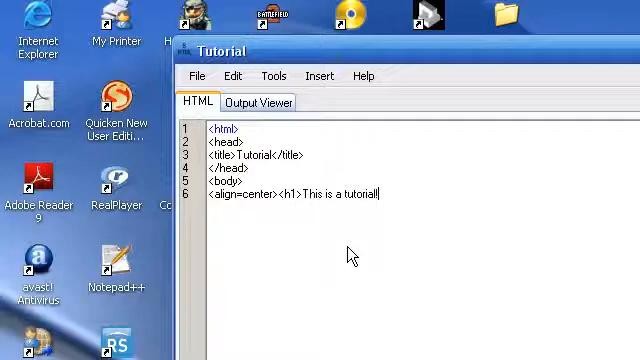
{"action": "type", "text": "</h1>"}
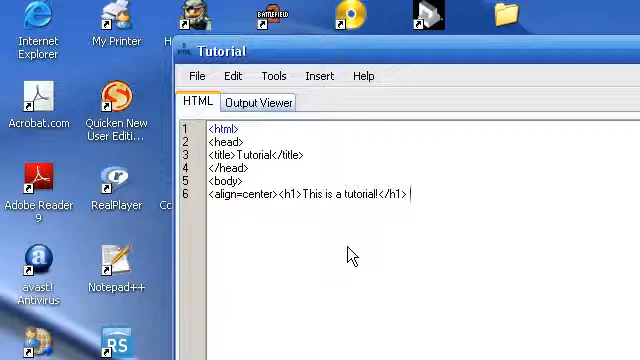
{"action": "type", "text": "<"}
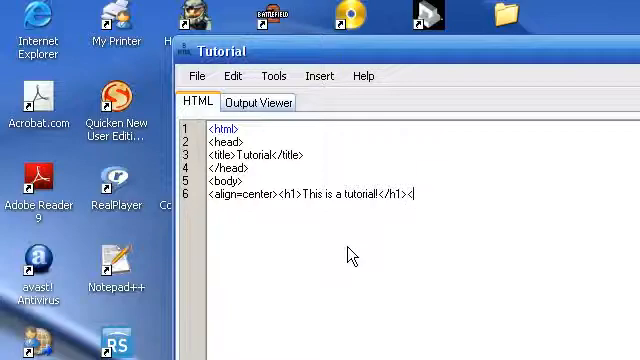
{"action": "type", "text": "<br />"}
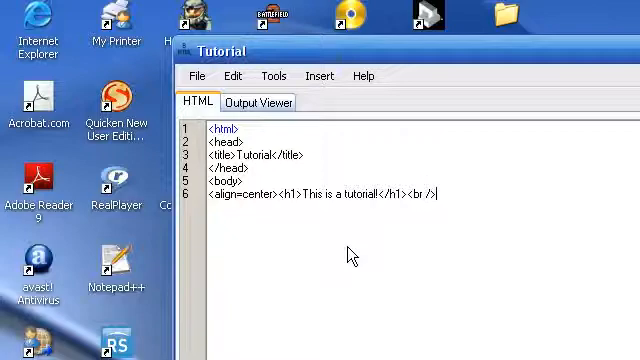
Add an h3 reading YOUTUBE and the closing body tag
{"action": "type", "text": "<p"}
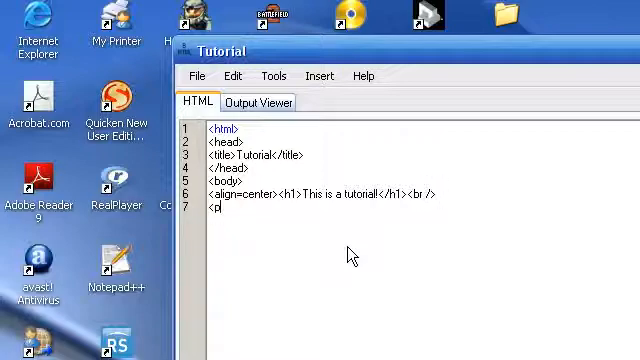
{"action": "type", "text": "h3>"}
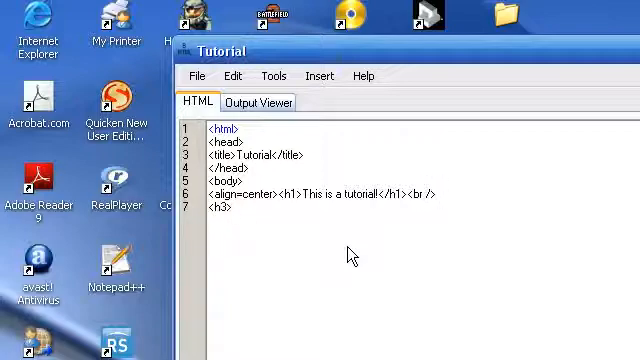
{"action": "type", "text": "YOUTUBE <?"}
{"action": "type", "text": "</bo"}
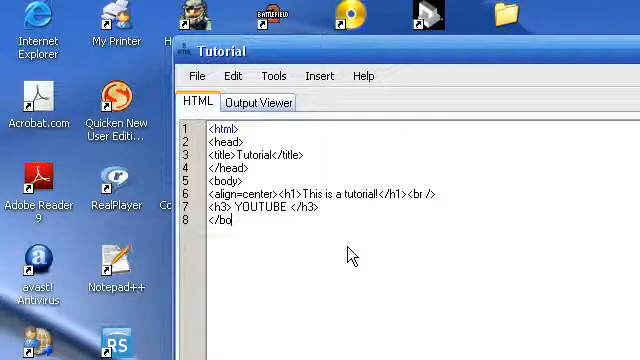
{"action": "type", "text": "dy>"}
{"action": "type", "text": "</html>"}
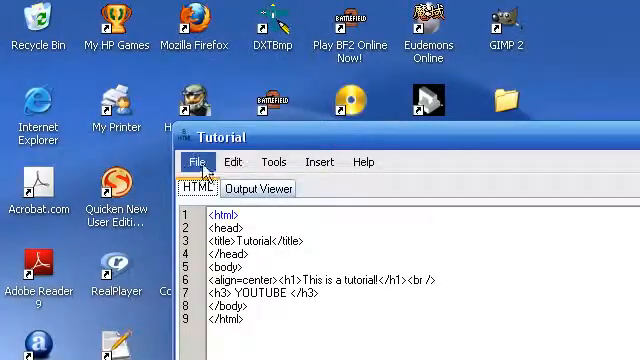
{"action": "left_click", "coordinate": [196, 160]}
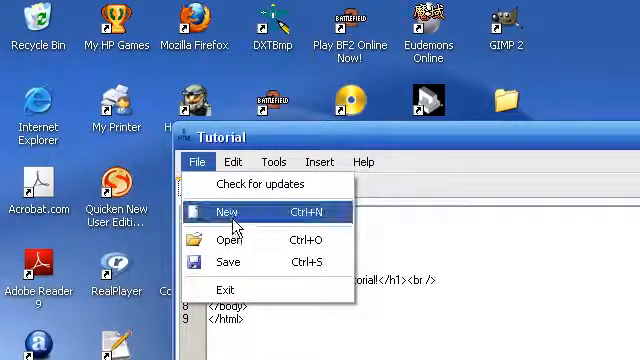
{"action": "left_click", "coordinate": [228, 212]}
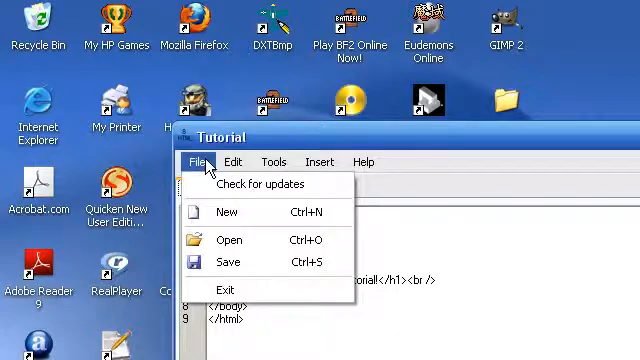
{"action": "mouse_move", "coordinate": [228, 172]}
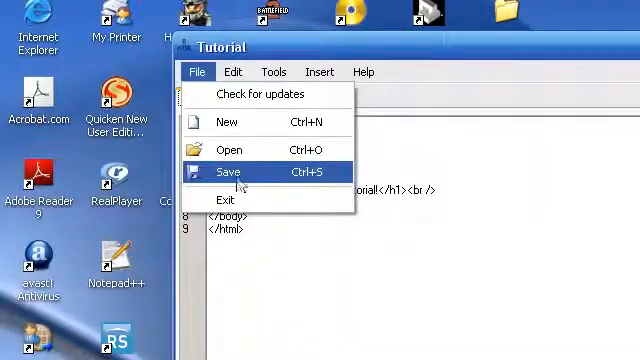
{"action": "left_click", "coordinate": [232, 160]}
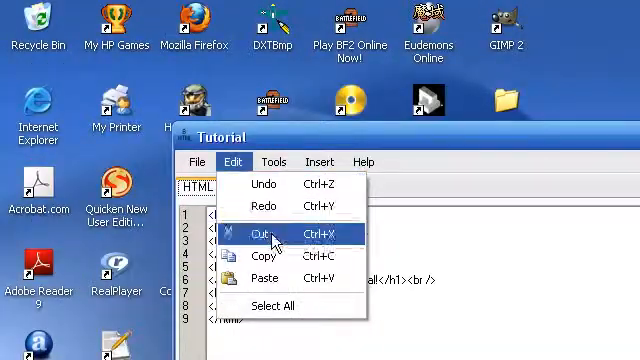
{"action": "left_click", "coordinate": [280, 154]}
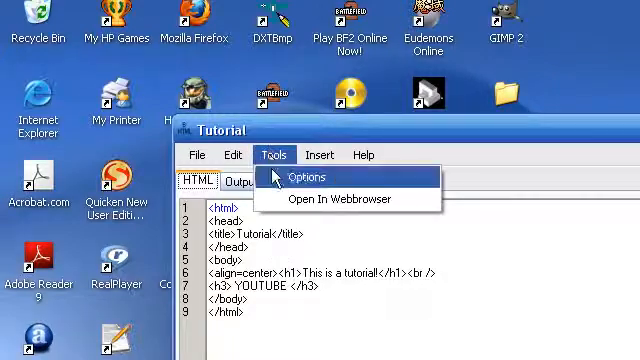
{"action": "mouse_move", "coordinate": [320, 200]}
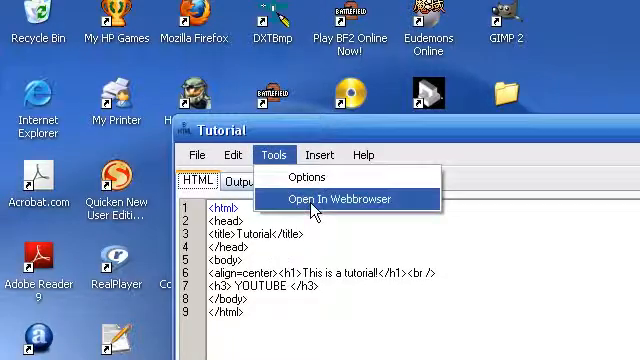
{"action": "left_click", "coordinate": [344, 198]}
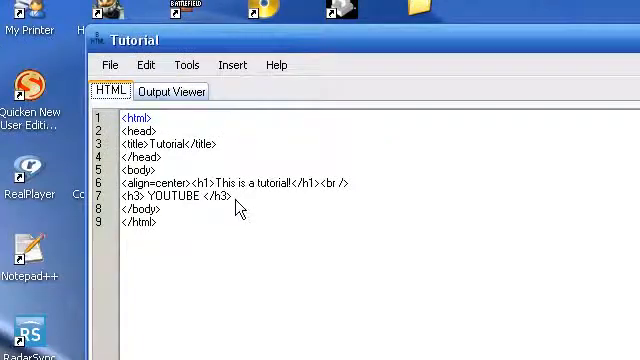
Try the stacked preview layout in Options, then switch back to the tabbed view
{"action": "left_click", "coordinate": [188, 158]}
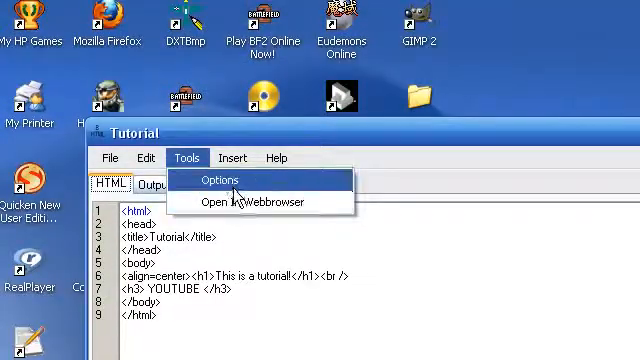
{"action": "left_click", "coordinate": [236, 180]}
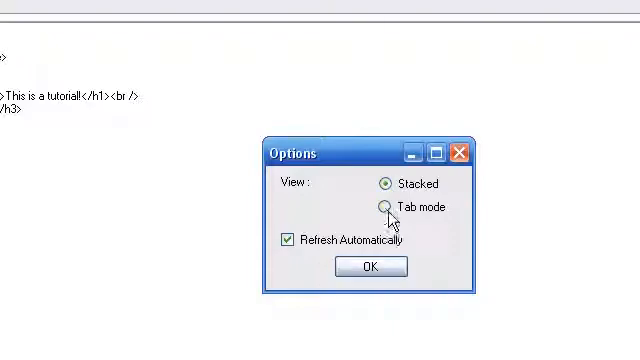
{"action": "left_click", "coordinate": [370, 268]}
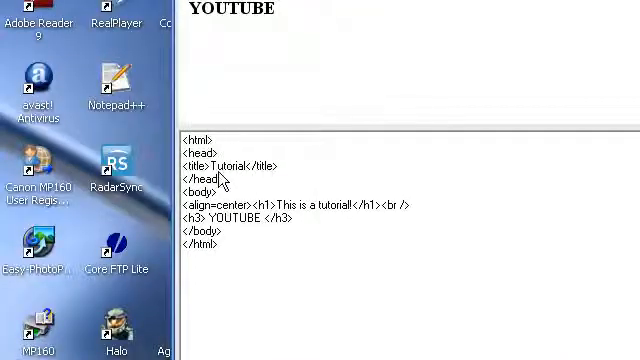
{"action": "left_click", "coordinate": [268, 160]}
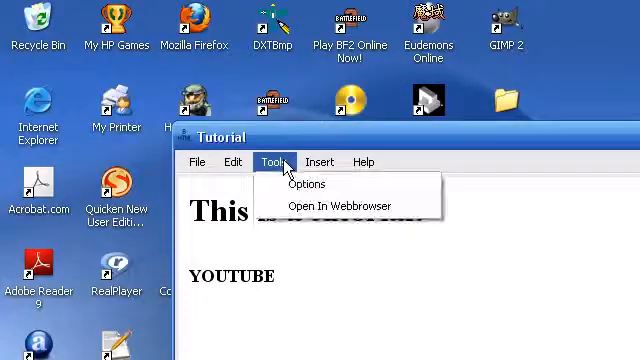
{"action": "left_click", "coordinate": [304, 184]}
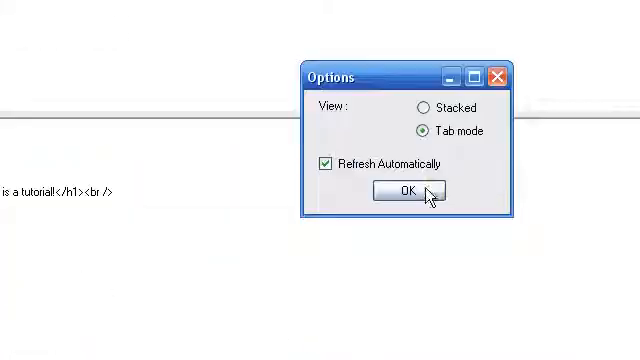
{"action": "left_click", "coordinate": [404, 190]}
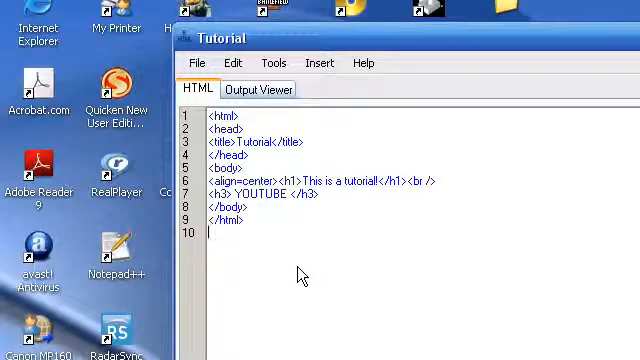
Turn off Refresh Automatically in the editor's Options
{"action": "left_click", "coordinate": [272, 160]}
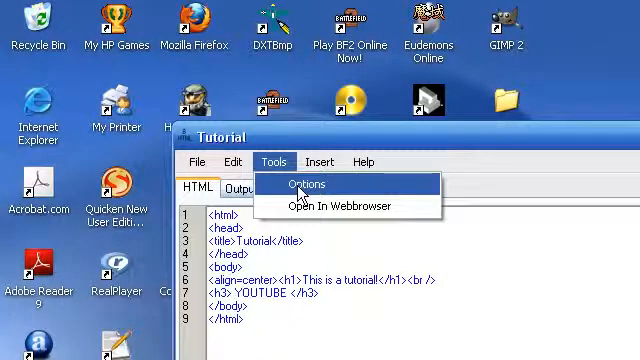
{"action": "left_click", "coordinate": [302, 184]}
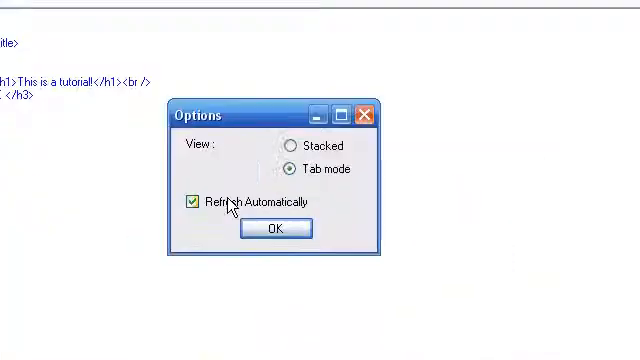
{"action": "left_click", "coordinate": [192, 202]}
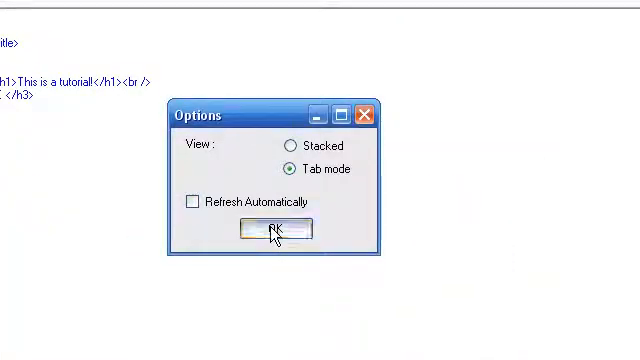
{"action": "left_click", "coordinate": [280, 230]}
{"action": "type", "text": "<align=center"}
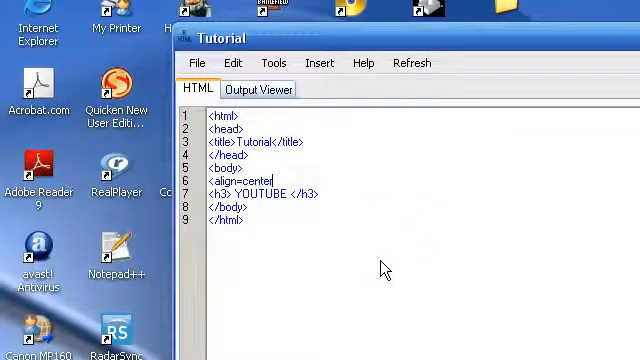
Change the h1 heading to 'xD' and refresh the Output Viewer preview to show it
{"action": "type", "text": "<h1>"}
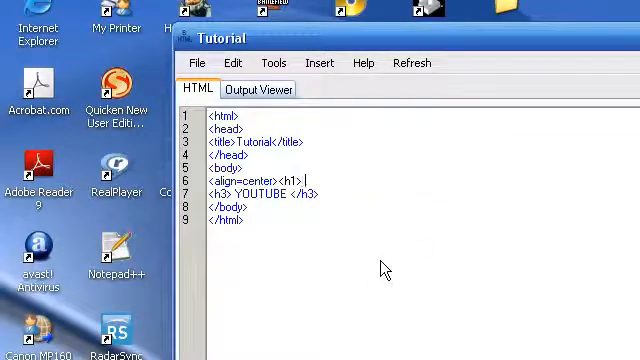
{"action": "type", "text": "xD </h1>"}
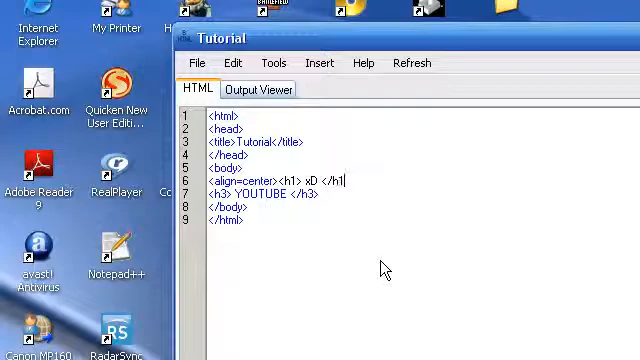
{"action": "left_click", "coordinate": [256, 88]}
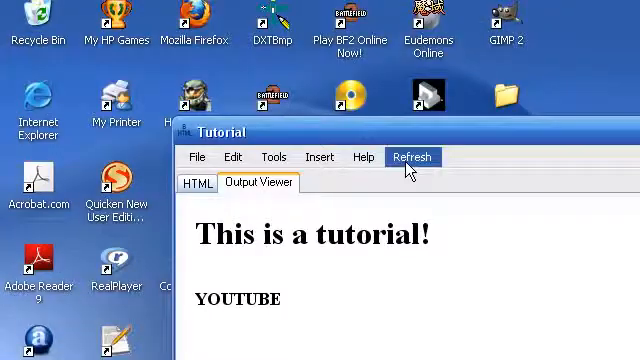
{"action": "left_click", "coordinate": [414, 156]}
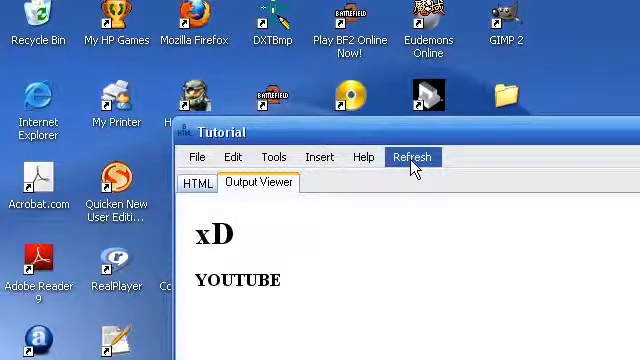
{"action": "left_click", "coordinate": [196, 184]}
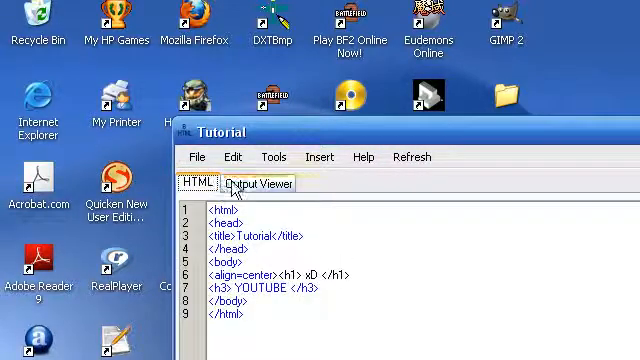
{"action": "left_click", "coordinate": [276, 148]}
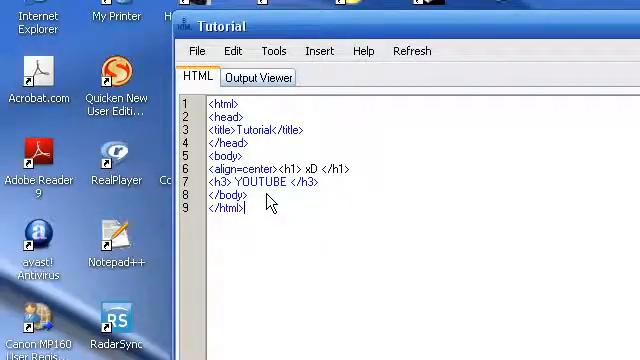
Insert a bold divider line under the heading and a link element below it
{"action": "left_click", "coordinate": [320, 144]}
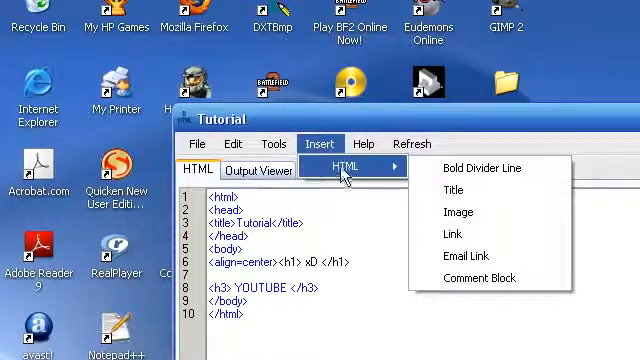
{"action": "left_click", "coordinate": [476, 168]}
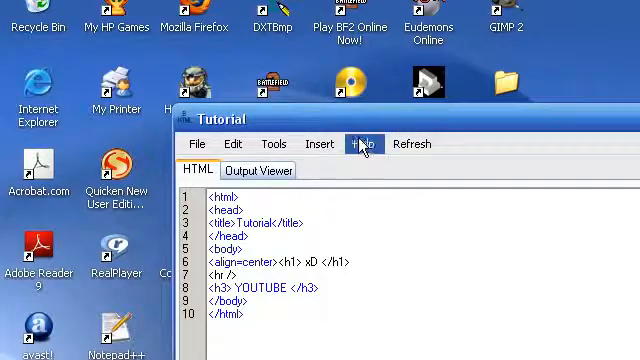
{"action": "left_click", "coordinate": [214, 144]}
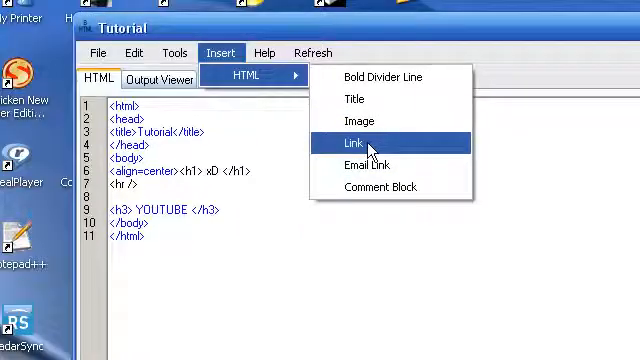
{"action": "left_click", "coordinate": [352, 144]}
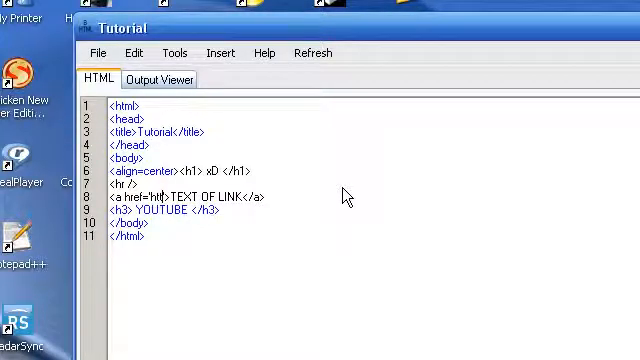
{"action": "type", "text": "http:?/brandonsoft.co"}
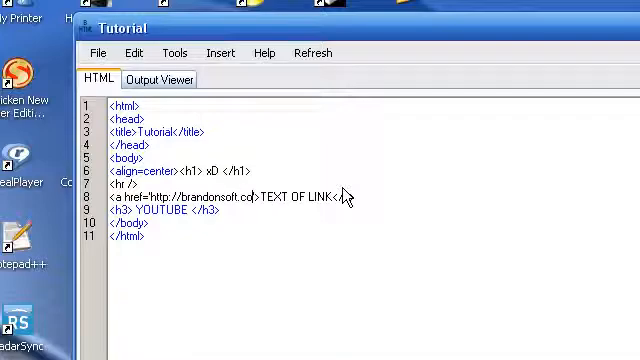
{"action": "double_click", "coordinate": [302, 198]}
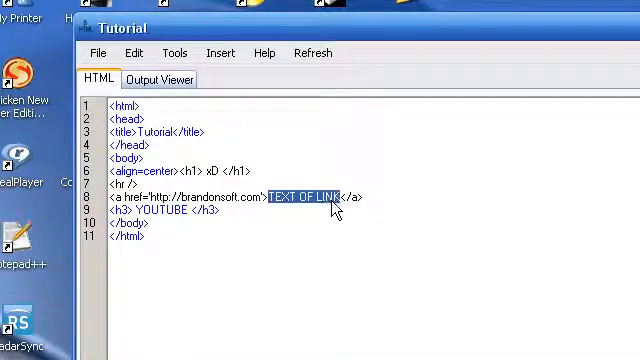
{"action": "type", "text": "GO!"}
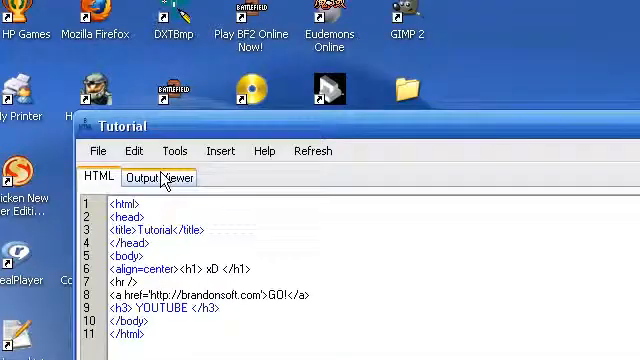
{"action": "left_click", "coordinate": [156, 176]}
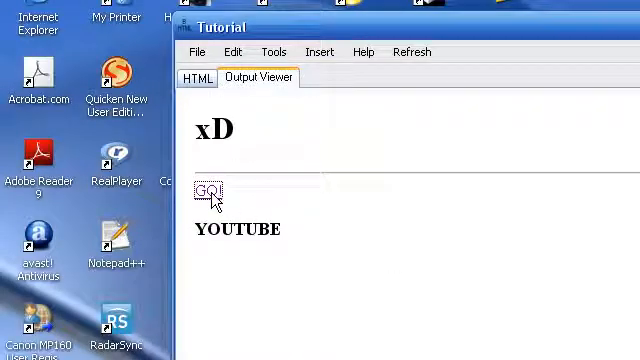
{"action": "mouse_move", "coordinate": [288, 218]}
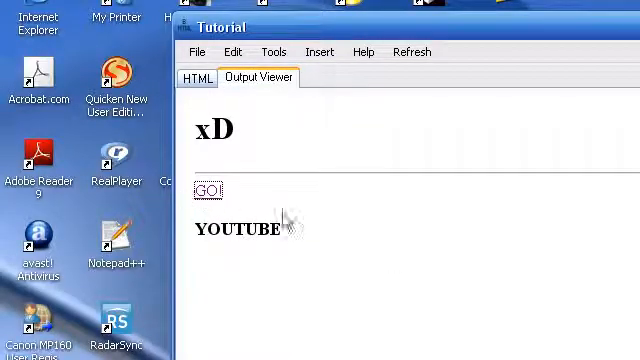
{"action": "left_click", "coordinate": [208, 188]}
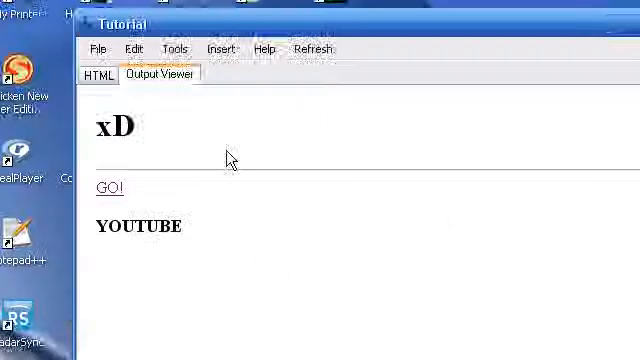
{"action": "left_click", "coordinate": [104, 74]}
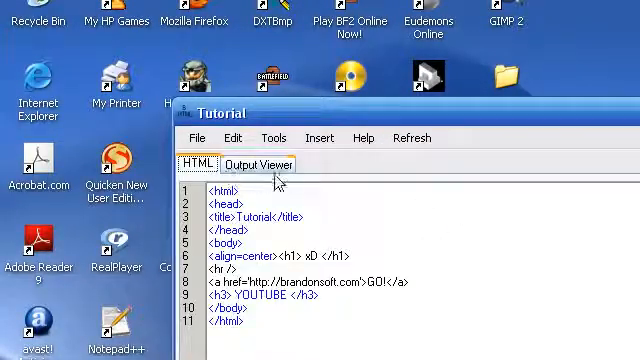
View and close the About box, then open the Learn How notes page
{"action": "left_click", "coordinate": [364, 136]}
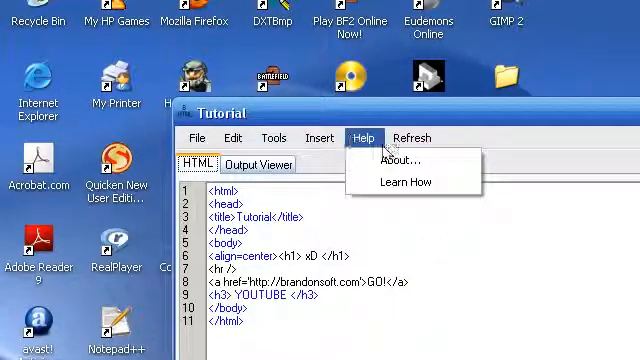
{"action": "left_click", "coordinate": [394, 160]}
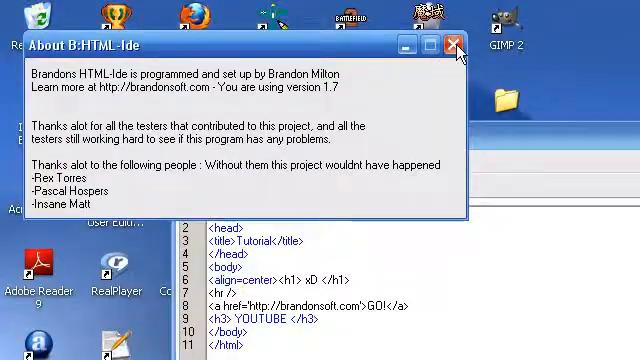
{"action": "left_click", "coordinate": [452, 44]}
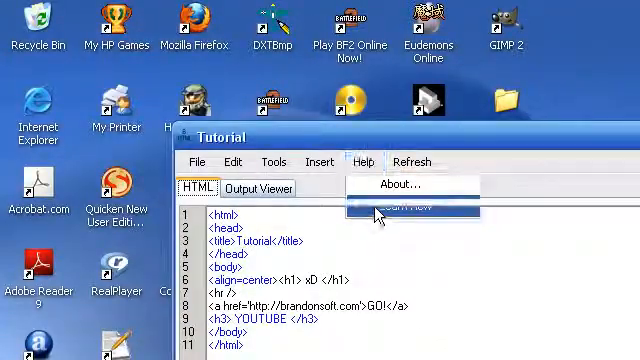
{"action": "left_click", "coordinate": [396, 184]}
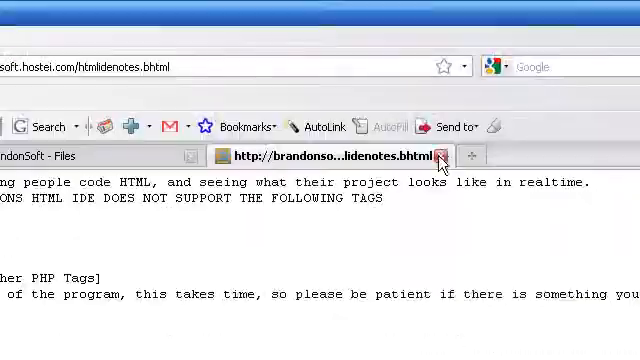
Close the htmlidenotes page in Firefox to return to the editor
{"action": "left_click", "coordinate": [436, 156]}
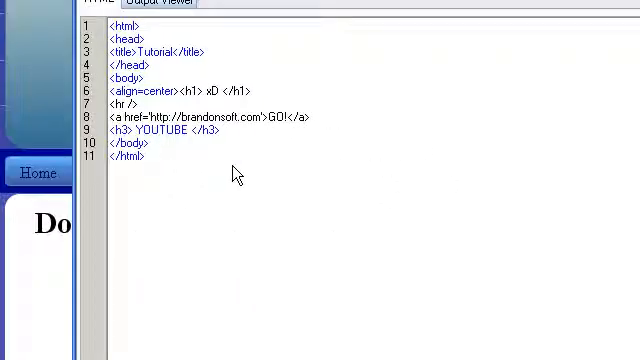
Show the file commands for the Tutorial page, leaving its code unchanged
{"action": "left_click", "coordinate": [144, 156]}
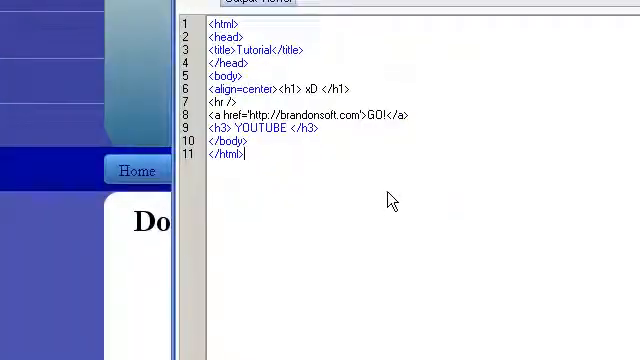
{"action": "left_click", "coordinate": [196, 160]}
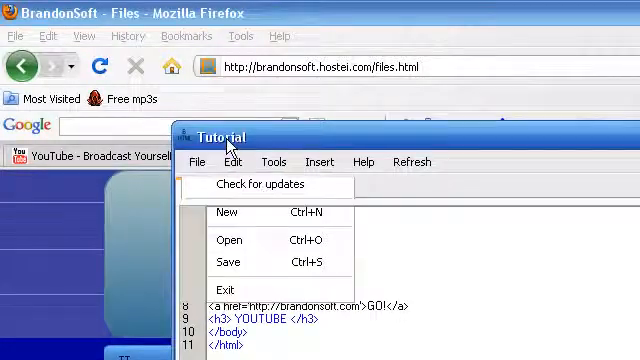